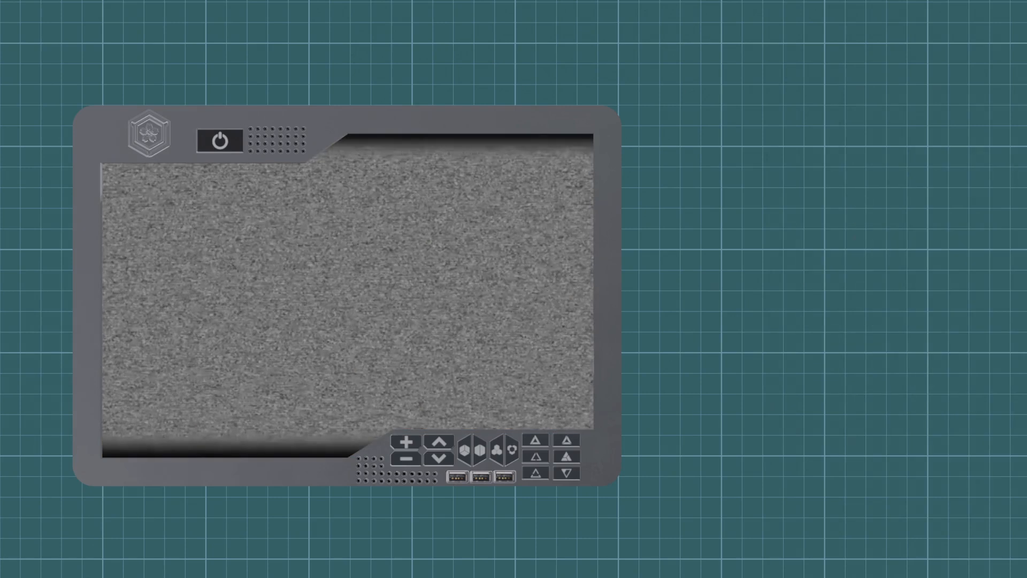
- Load the Stop video onto the plane in the Layout workspace scene
{"action": "left_click", "coordinate": [220, 140]}
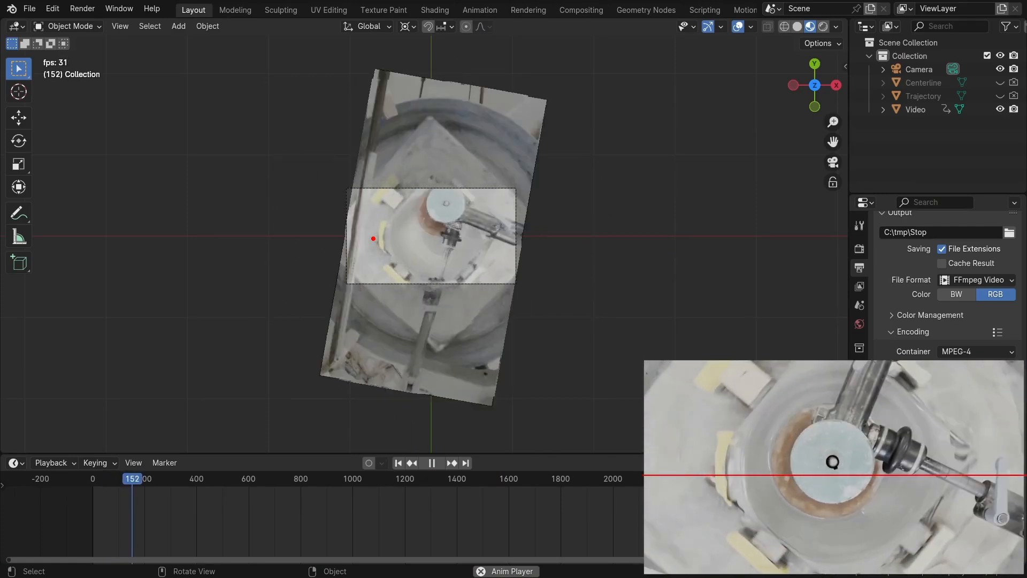
- Switch to the Motion Tracking workspace and review the tracked marker path with the CSV export script
{"action": "left_click", "coordinate": [209, 10]}
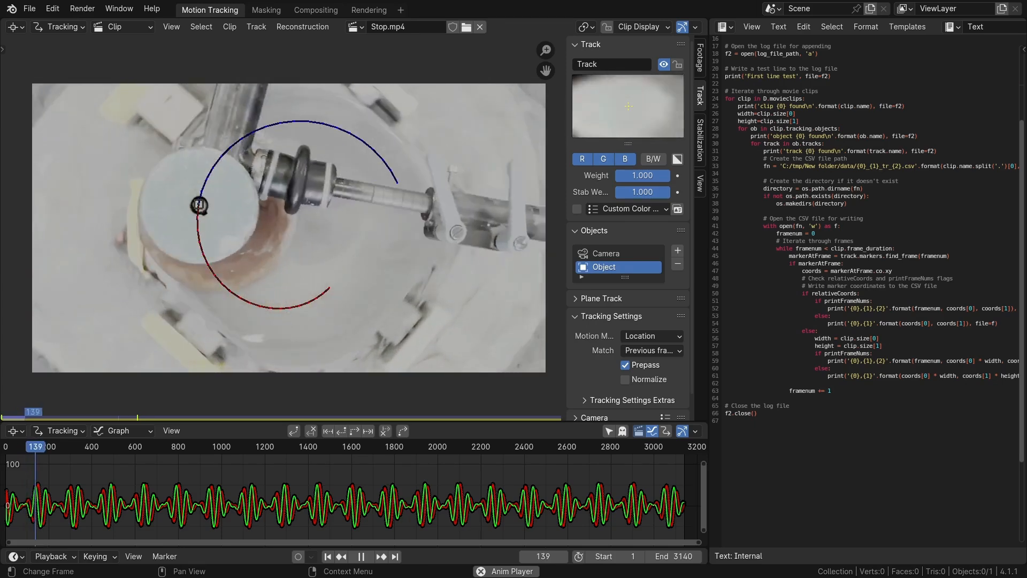
{"action": "left_click", "coordinate": [359, 556]}
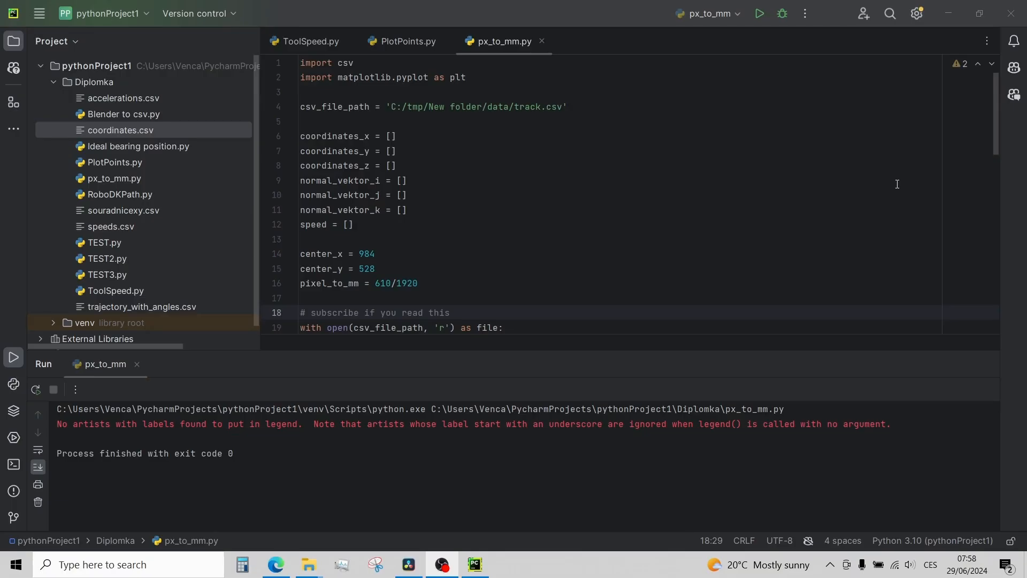
- Review px_to_mm.py and run it to export converted coordinates to souradnicexy.csv
{"action": "scroll", "scroll_direction": "down", "scroll_amount": 3}
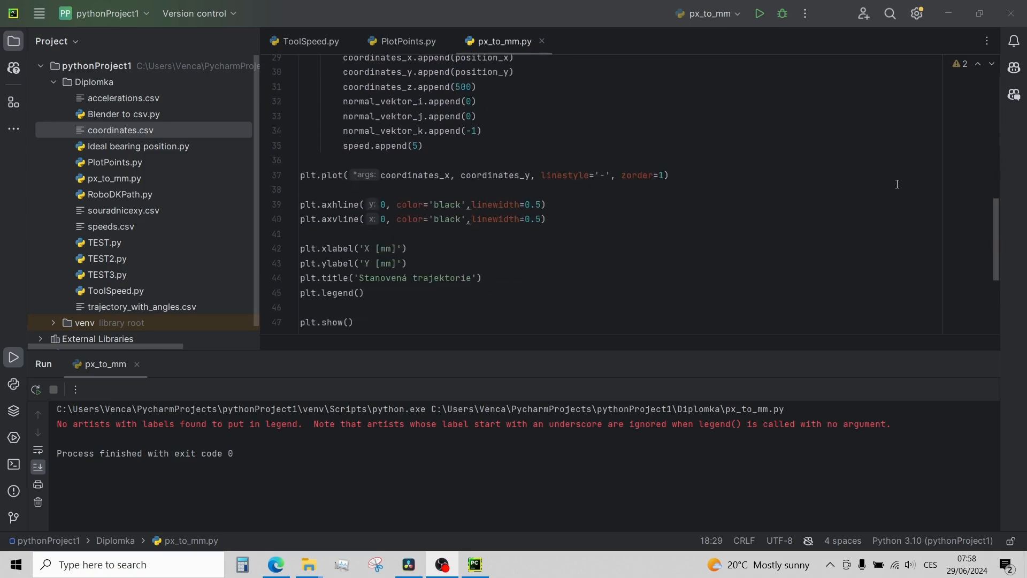
{"action": "scroll", "scroll_direction": "down", "scroll_amount": 3}
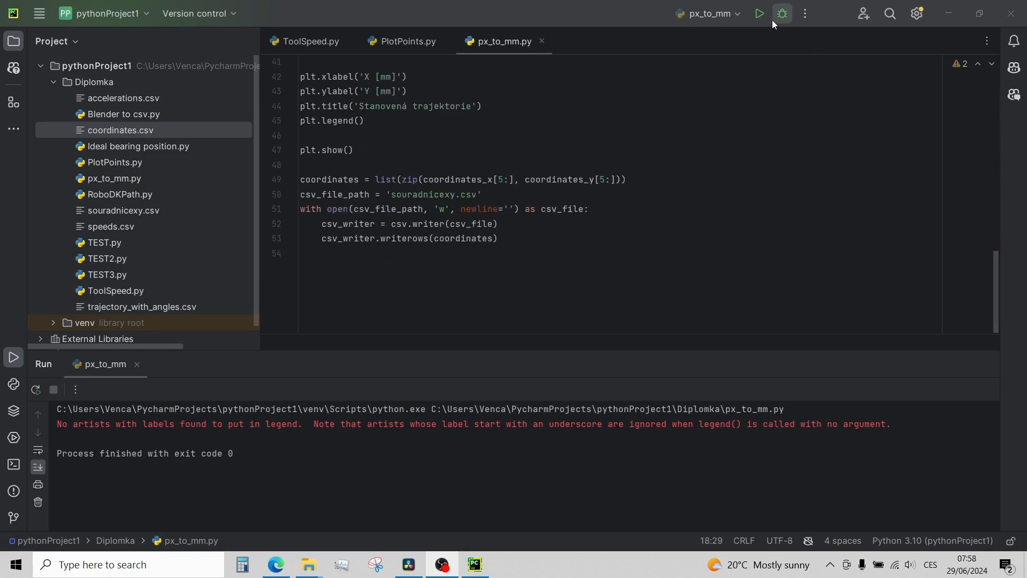
{"action": "left_click", "coordinate": [760, 12]}
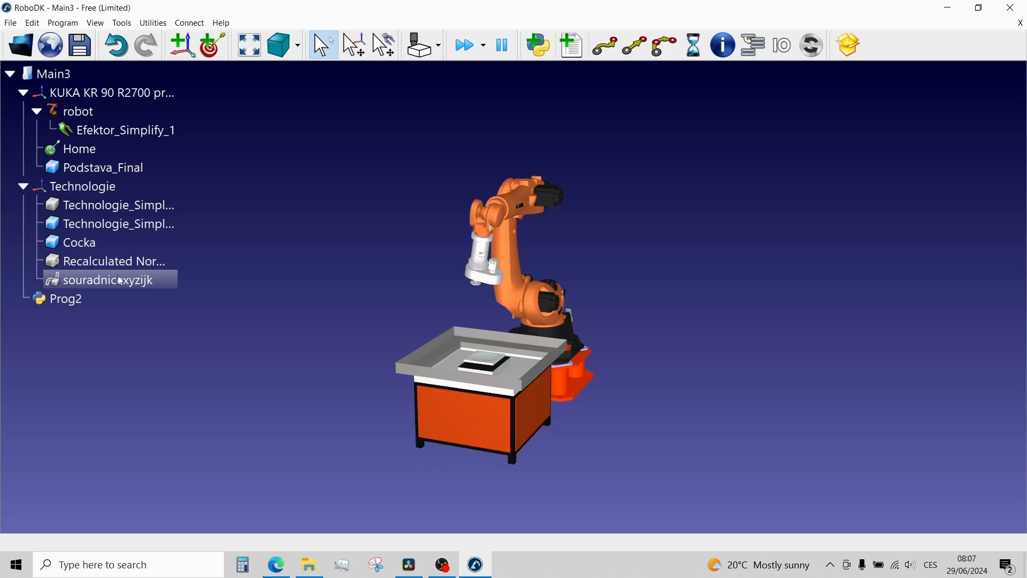
- Project the imported souradnicexyzijk curve onto the Cocka lens surface
{"action": "left_click", "coordinate": [108, 279]}
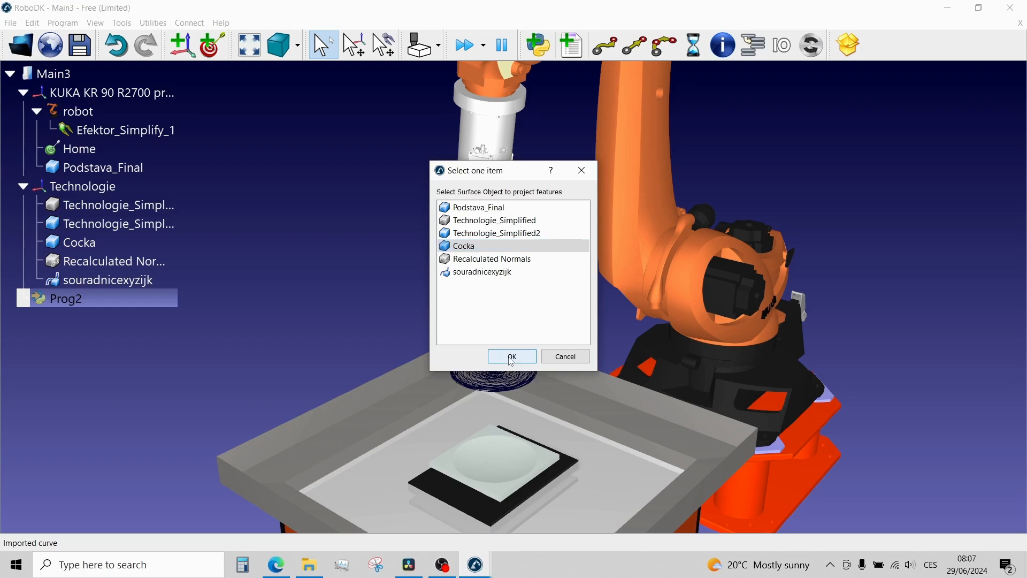
{"action": "left_click", "coordinate": [512, 357]}
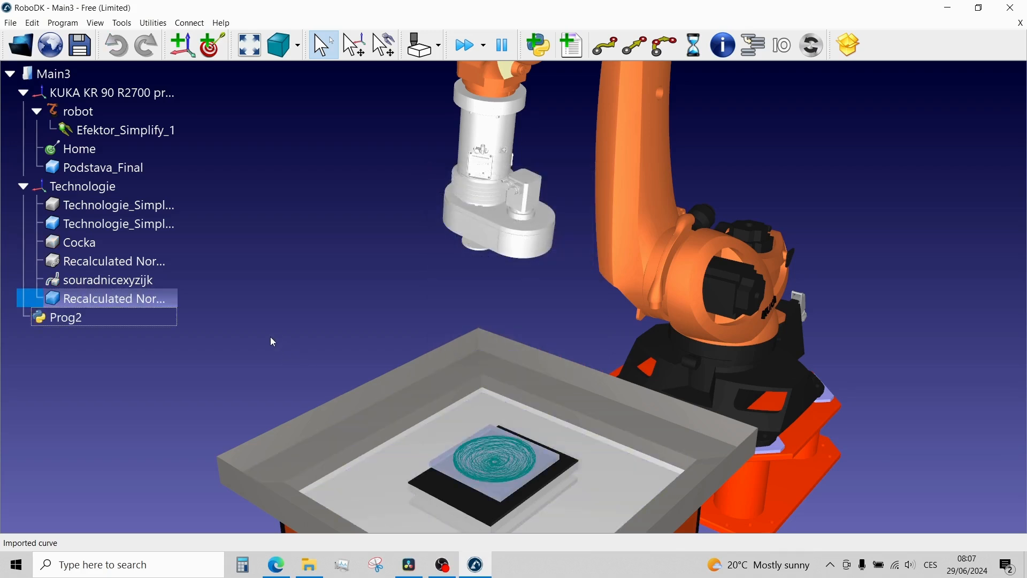